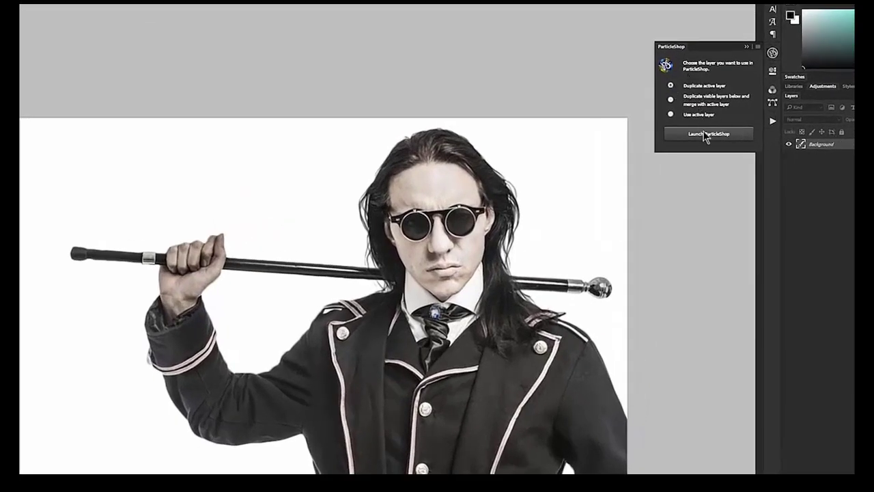
Launch ParticleShop on the open portrait photo.
left_click(707, 134)
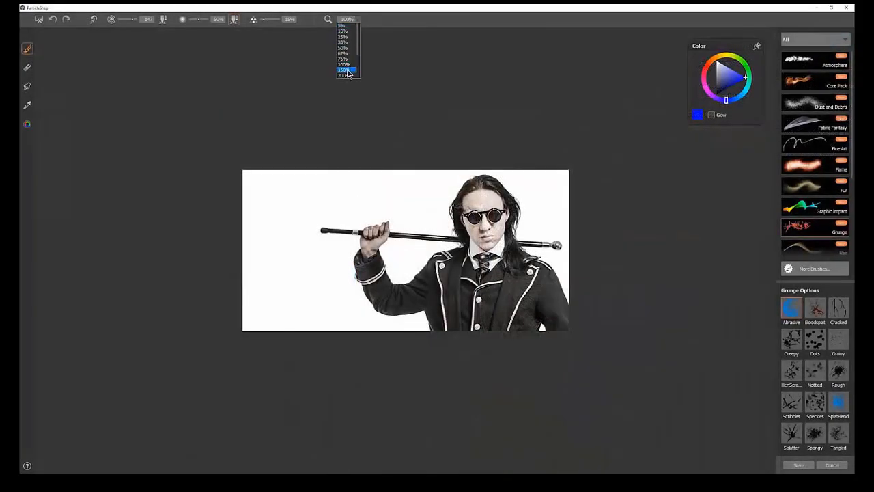
left_click(346, 70)
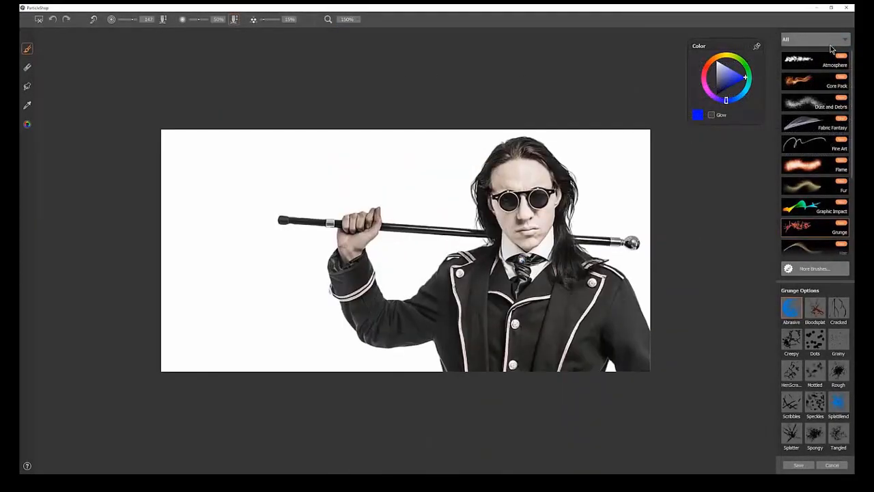
scroll("down", 3)
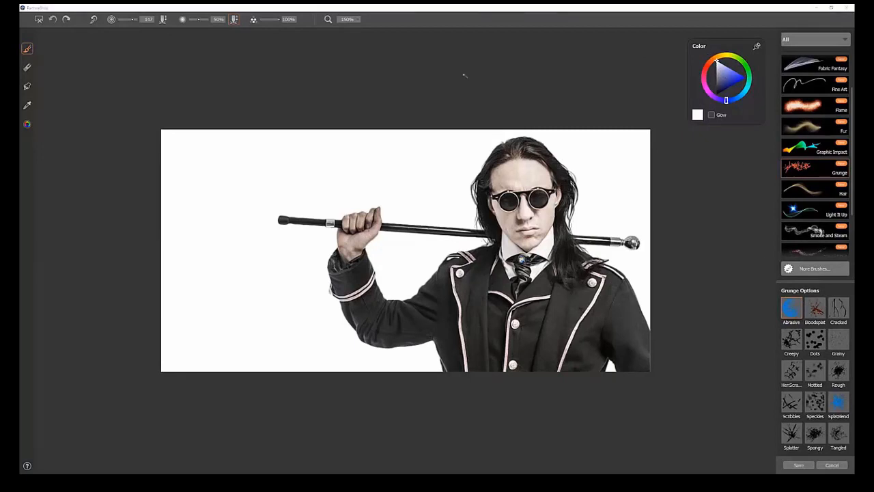
left_click(27, 125)
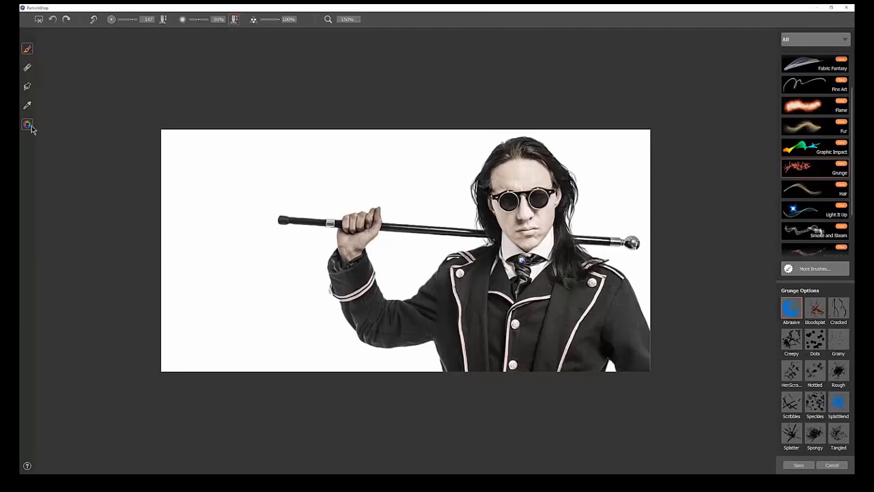
left_click(27, 126)
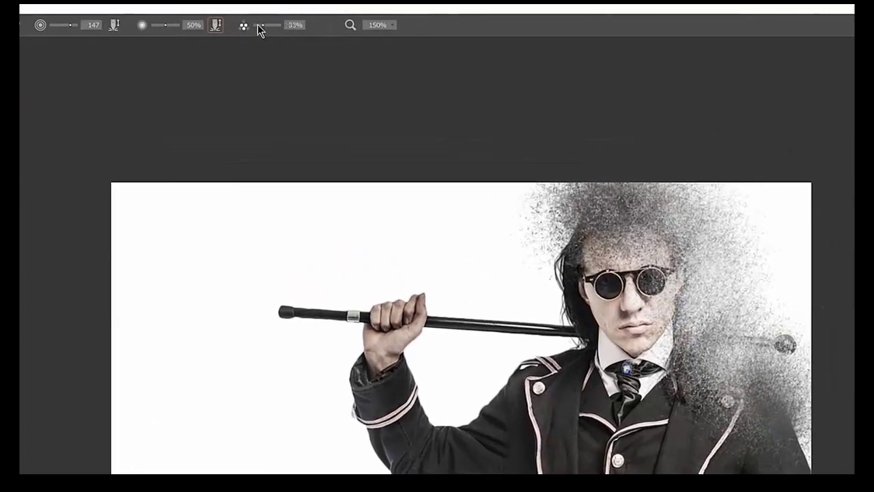
left_click_drag(266, 24, 257, 25)
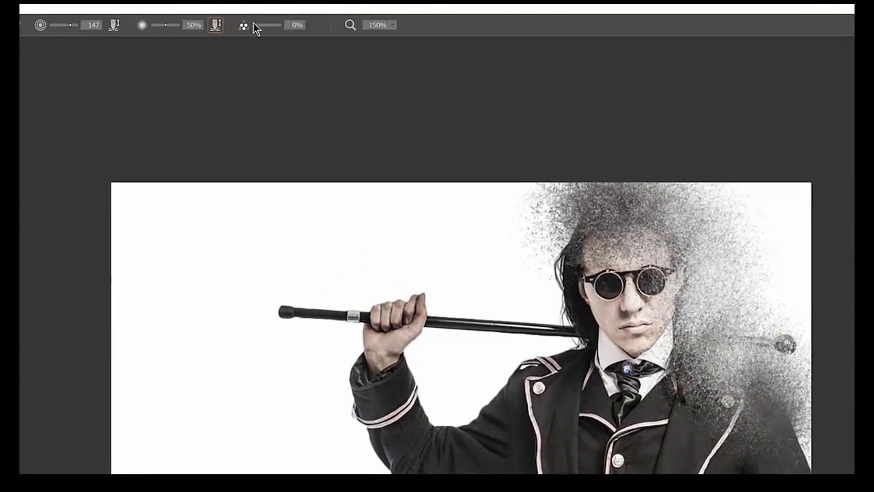
left_click_drag(262, 24, 258, 25)
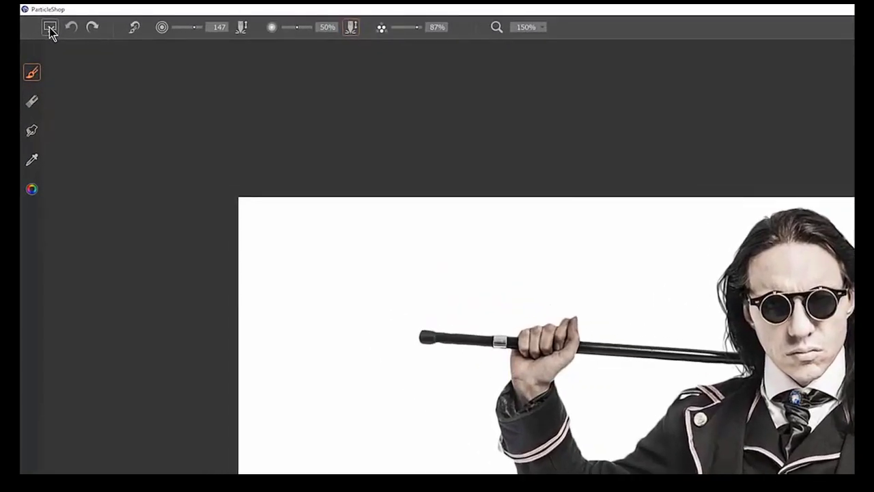
mouse_move(49, 29)
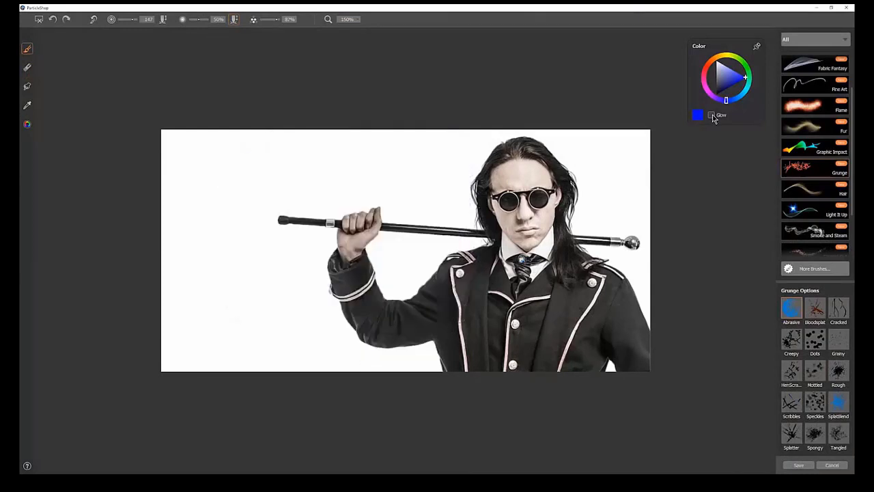
Turn glow on, darken the brush colour to near-black, then turn glow back off.
left_click(710, 115)
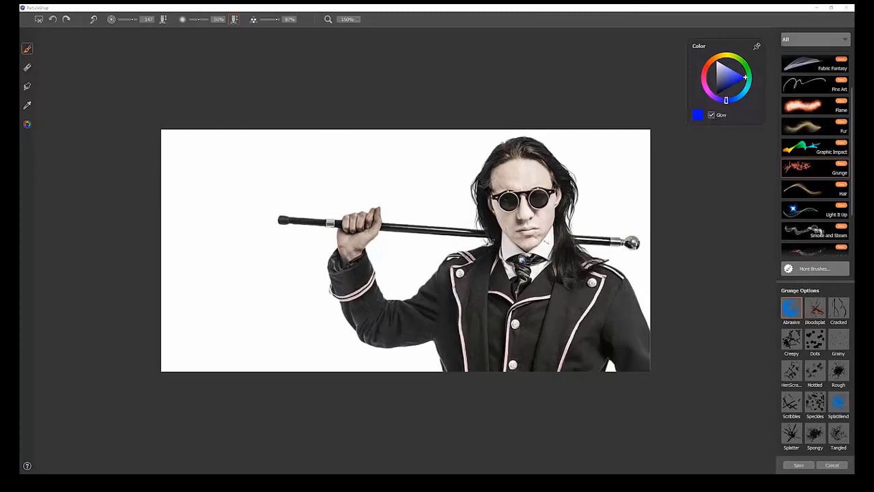
left_click(489, 332)
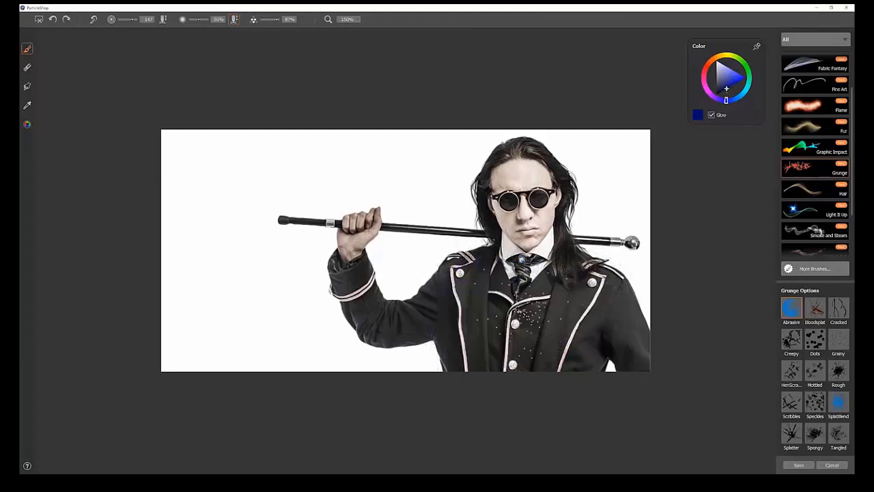
left_click(533, 328)
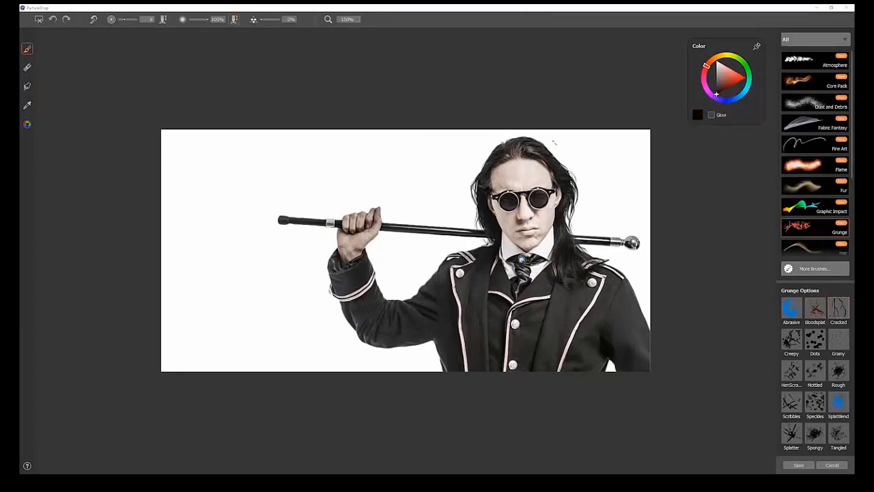
Paint black dripping Grunge strokes and spatter across the photo's top-left and top edge.
left_click(194, 147)
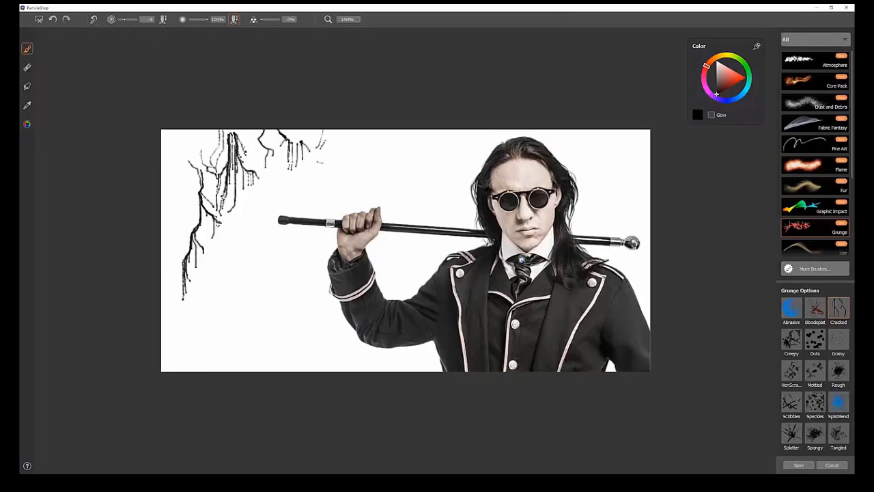
left_click_drag(239, 204, 273, 314)
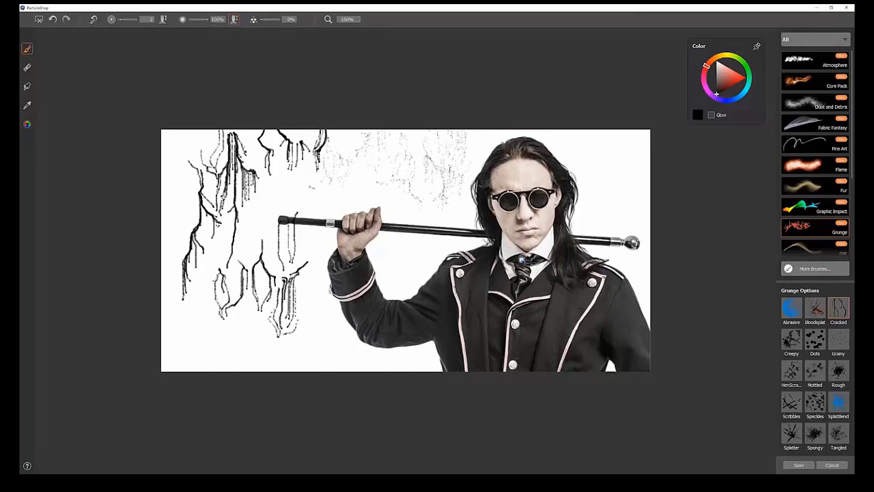
left_click_drag(185, 143, 205, 205)
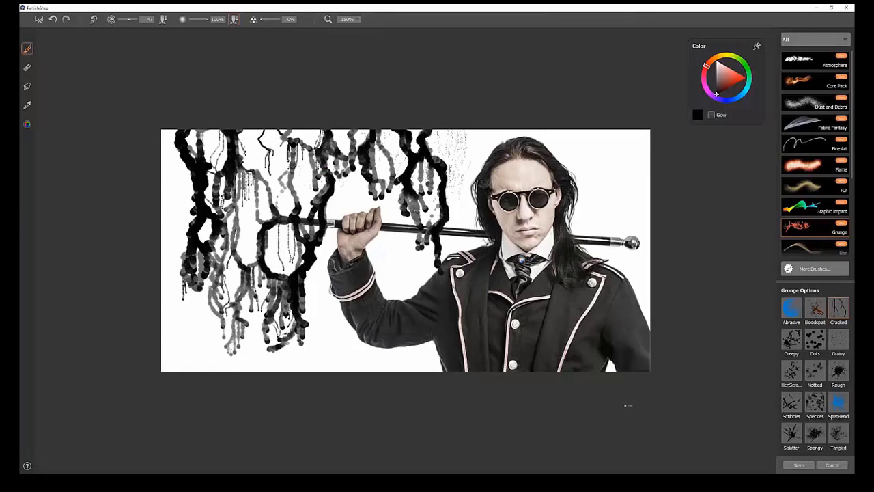
mouse_move(93, 20)
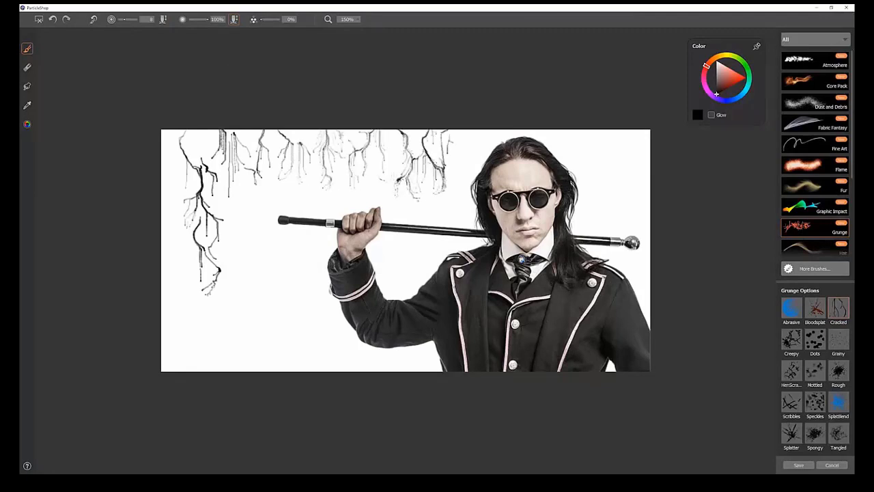
left_click_drag(225, 177, 225, 328)
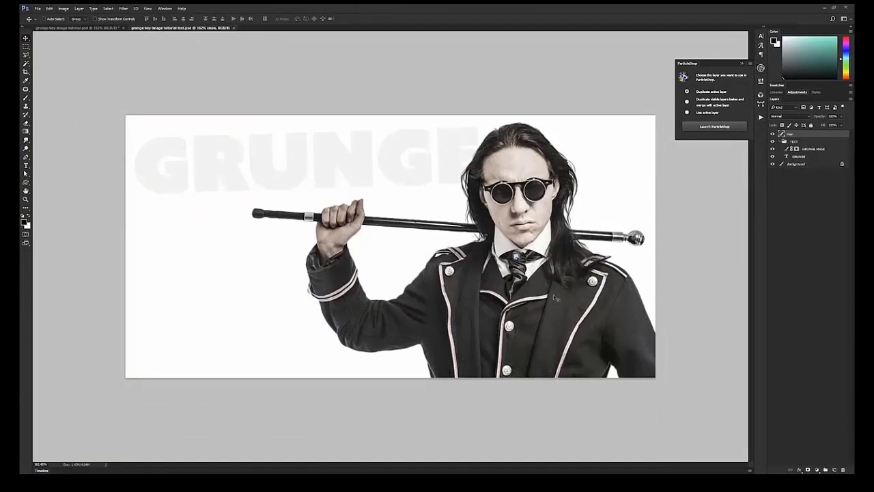
mouse_move(688, 358)
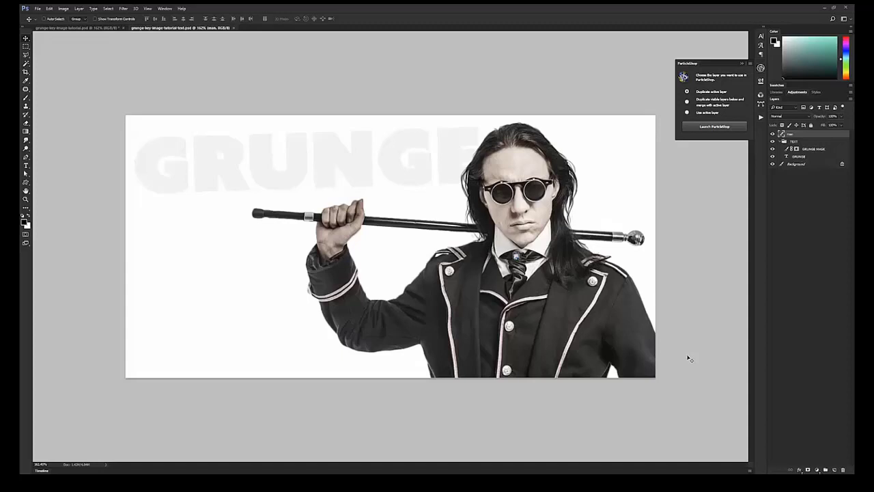
Rasterize the GRUNGE type layer to pixels and launch ParticleShop on it.
left_click(798, 156)
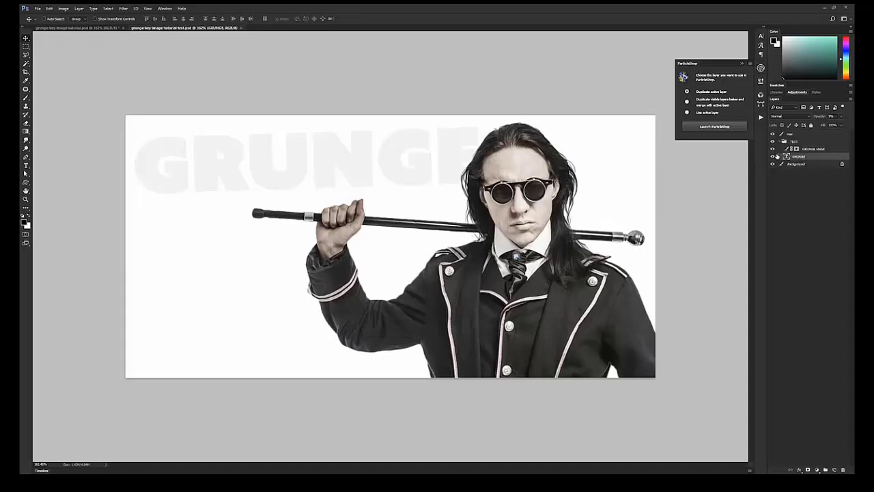
left_click(808, 157)
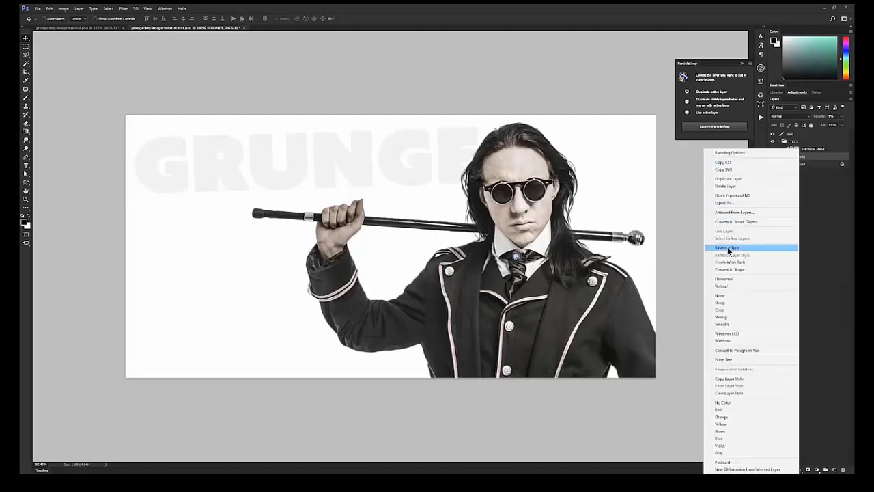
left_click(728, 249)
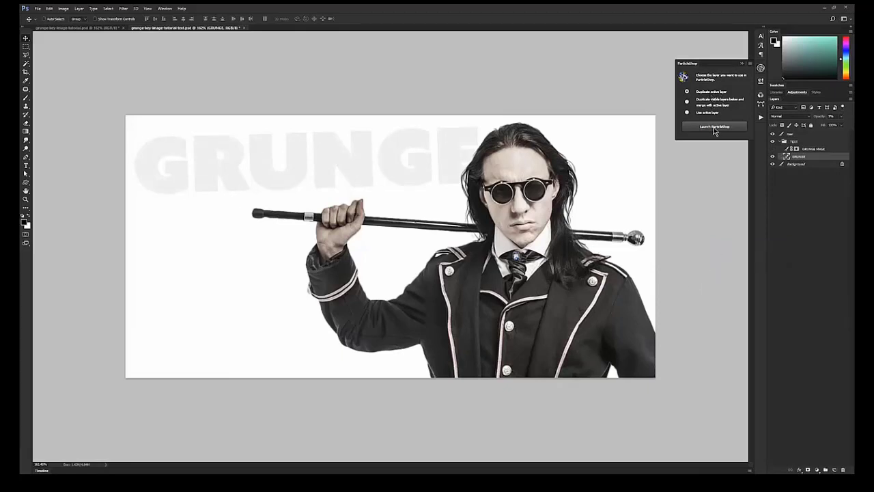
left_click(714, 125)
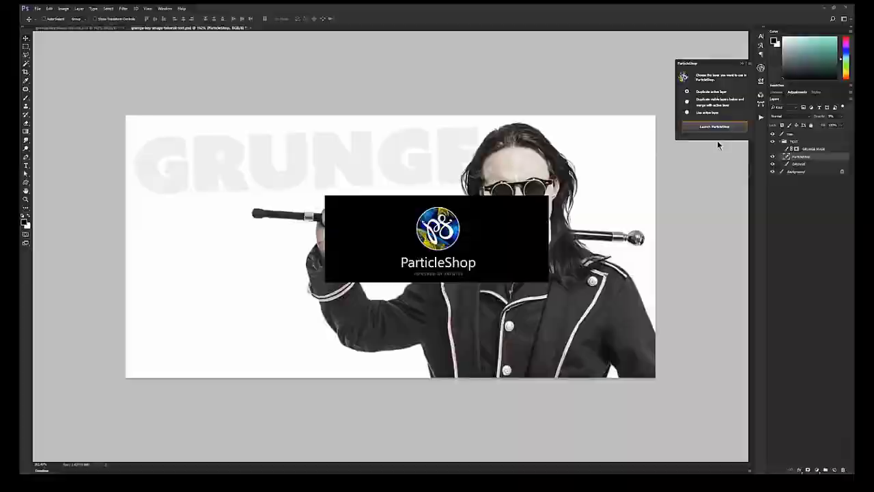
Paint rusty brown Grunge texture over the R and U letters, with test strokes on empty canvas.
left_click(711, 125)
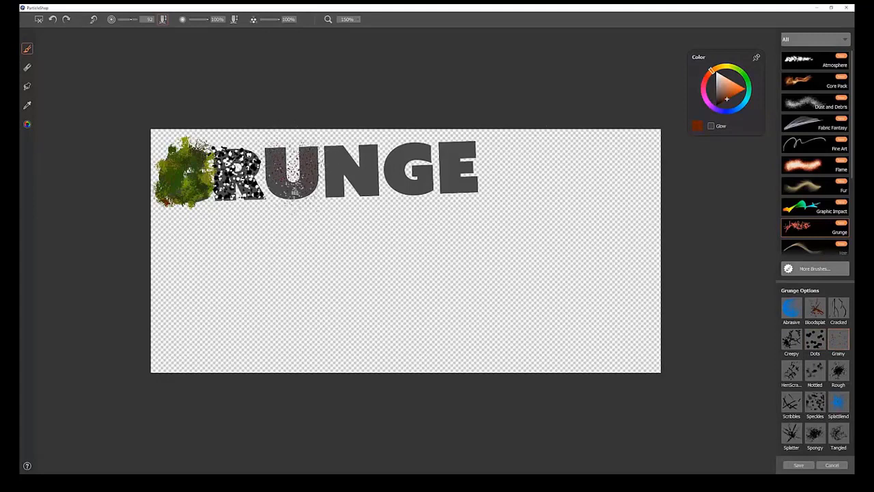
left_click(294, 181)
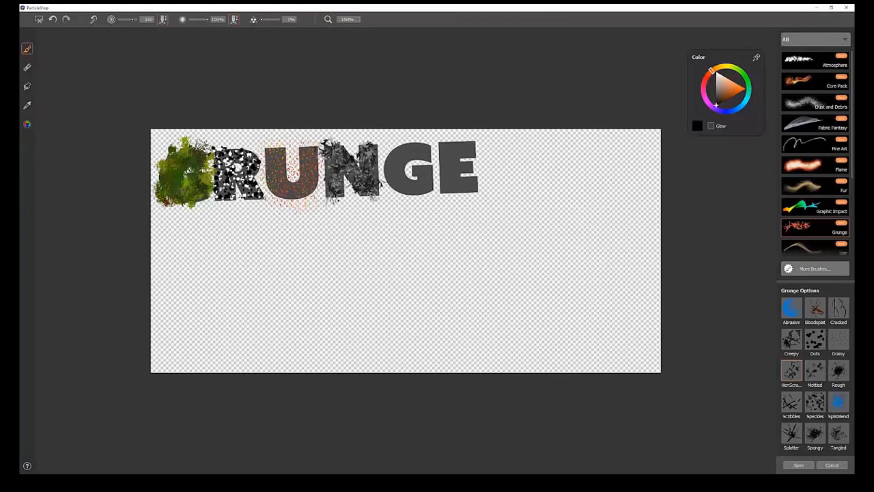
left_click_drag(219, 273, 532, 239)
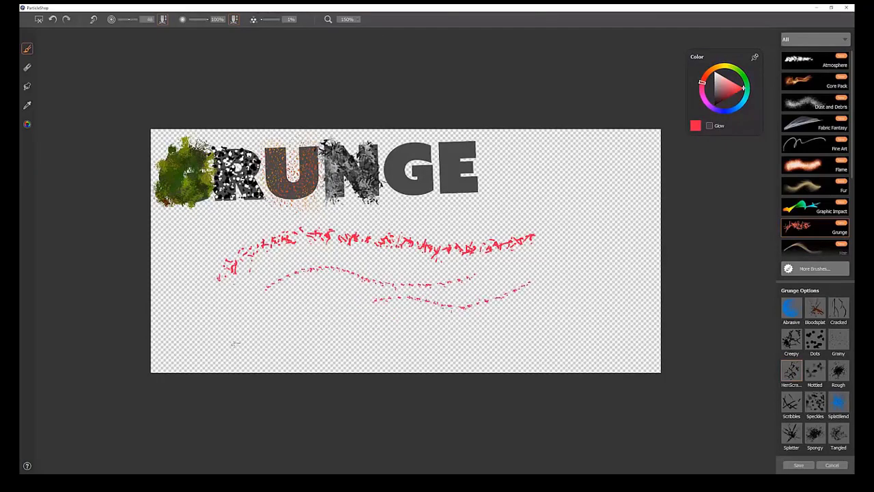
left_click_drag(232, 341, 567, 334)
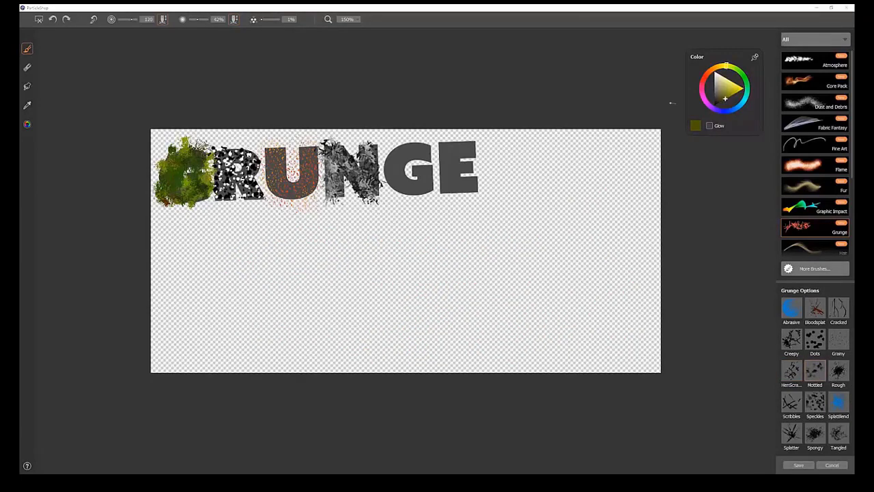
Choose another Grunge brush and paint grey-mottled and black texture over N, G and E.
left_click(410, 175)
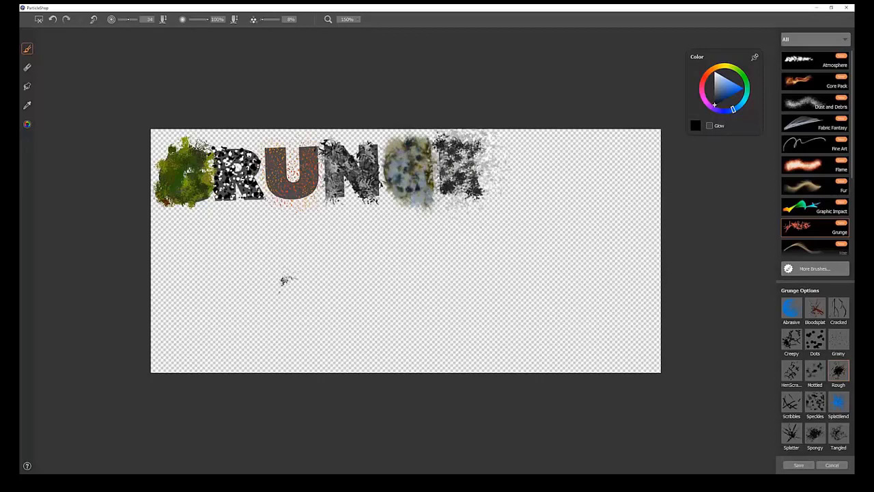
left_click_drag(280, 280, 567, 225)
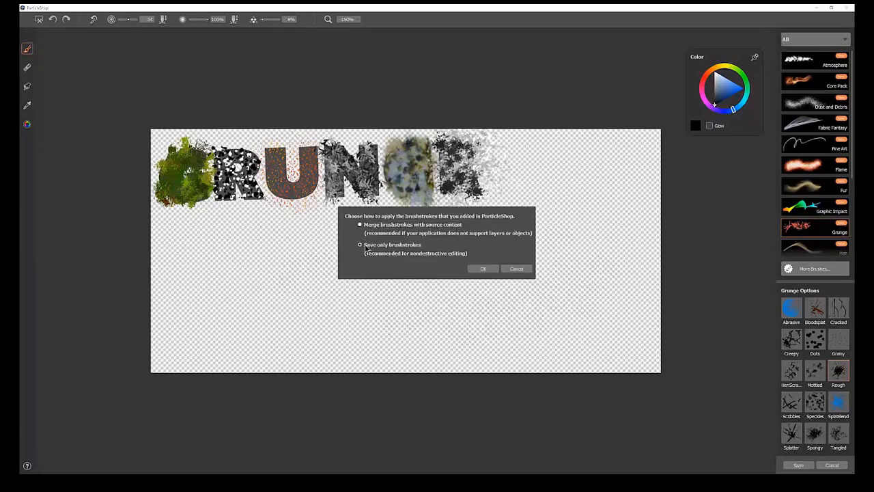
Save by merging the brushstrokes with the source layer content.
left_click(483, 268)
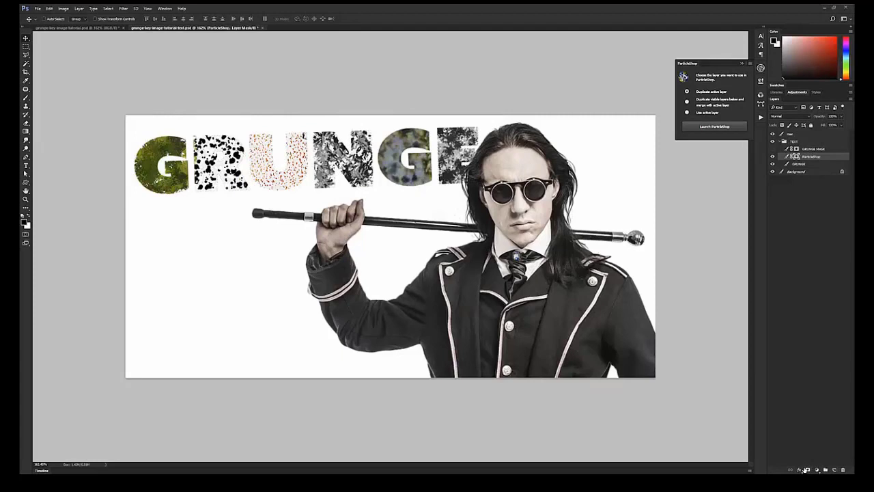
mouse_move(713, 407)
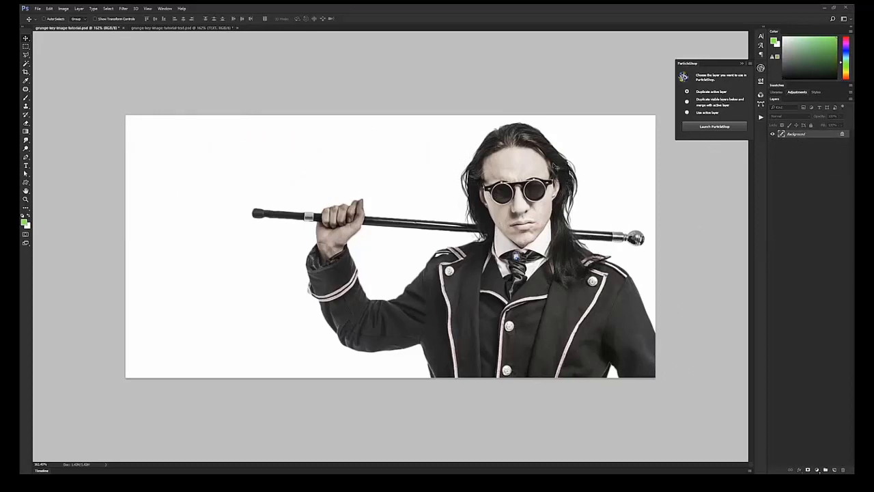
Launch ParticleShop on a duplicate of the active layer and choose a pink brush colour.
left_click(712, 125)
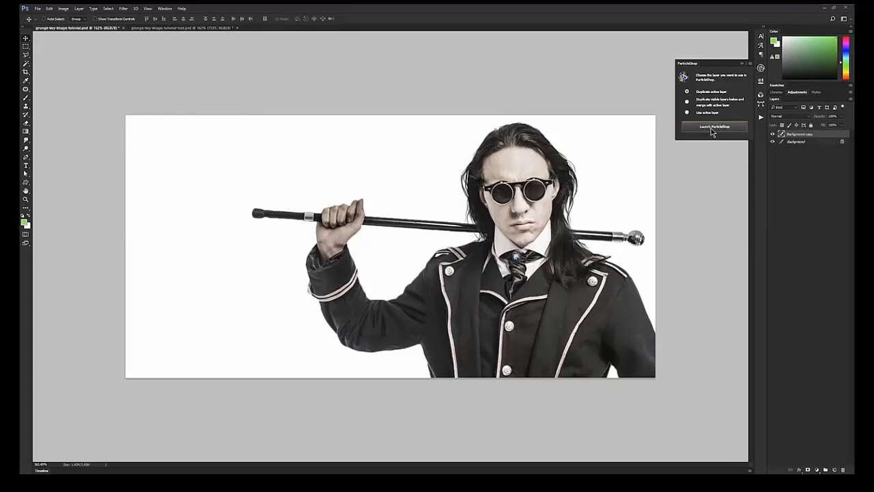
left_click(713, 127)
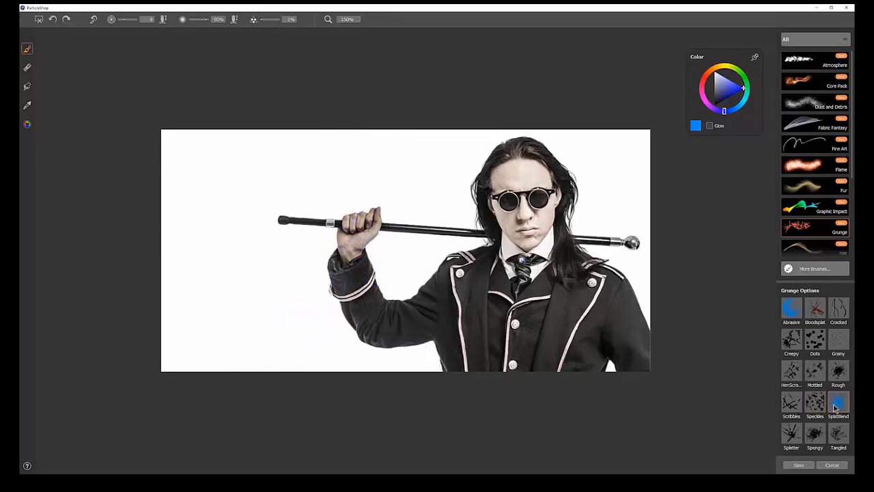
left_click(728, 97)
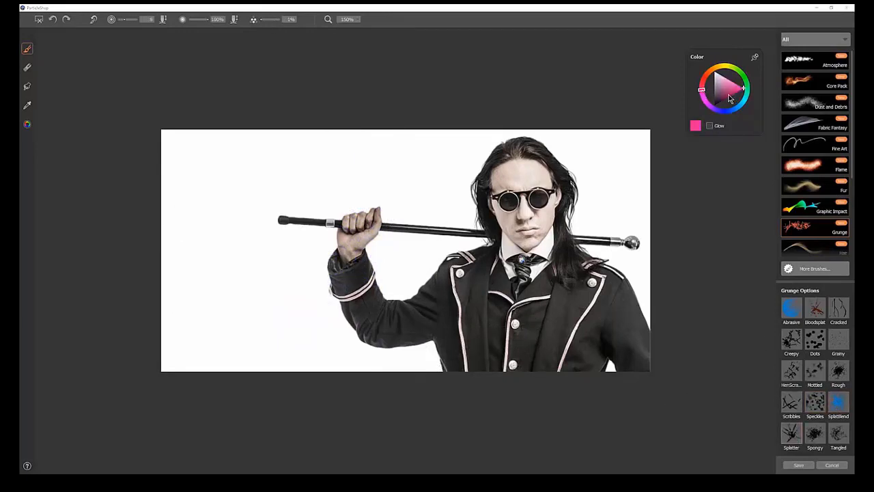